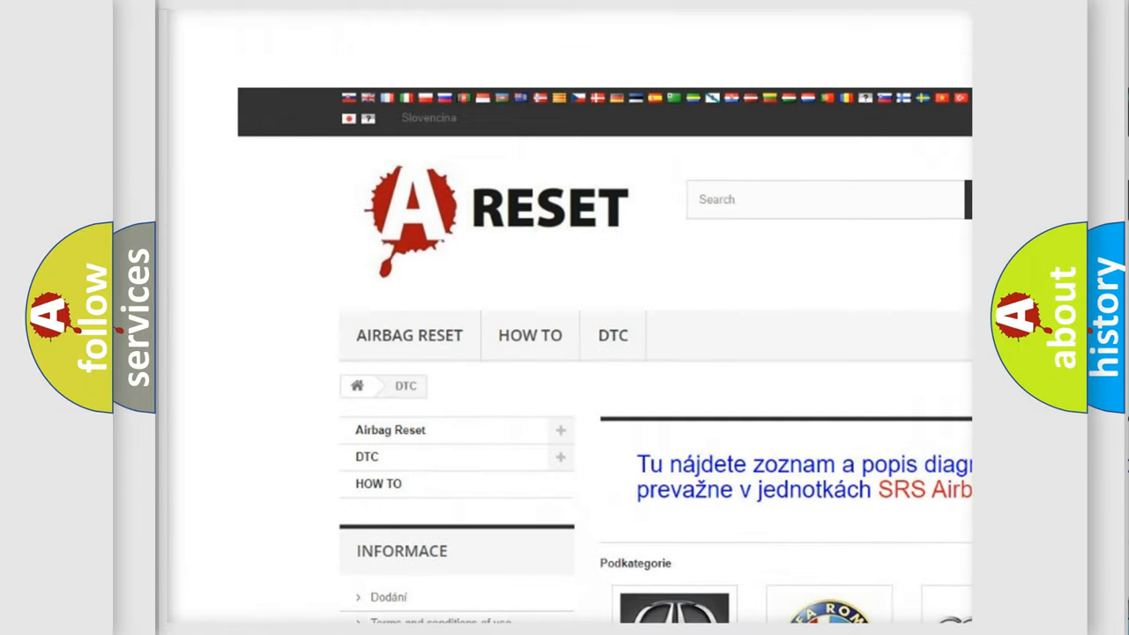
- Scroll down the DTC category brand grid until the Jeep DTC logo appears
scroll("down", 3)
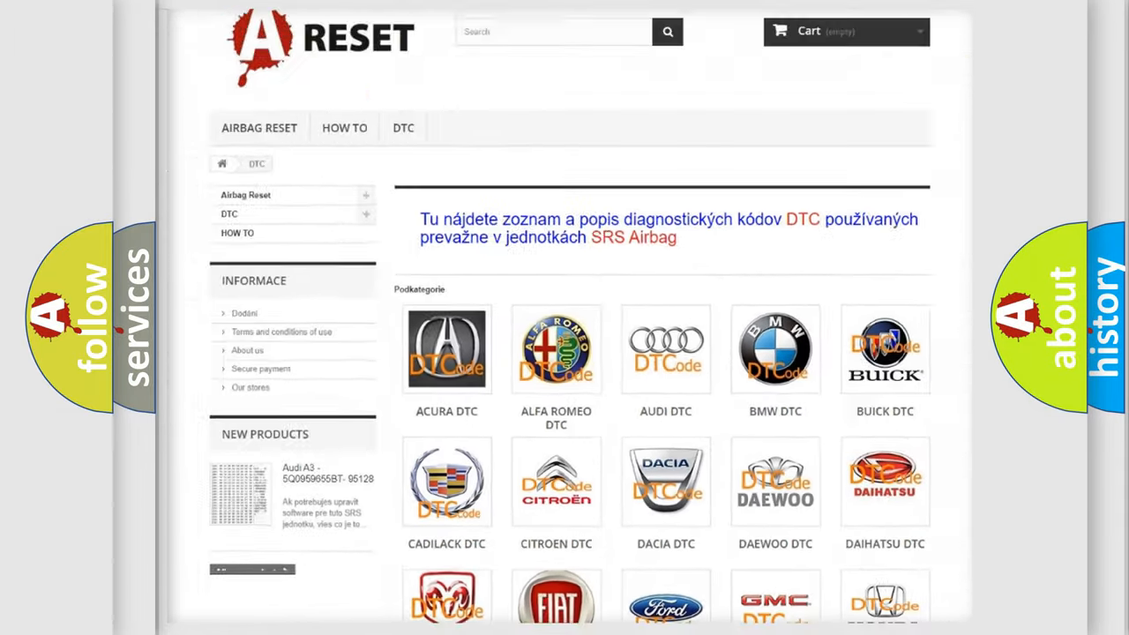
scroll("down", 3)
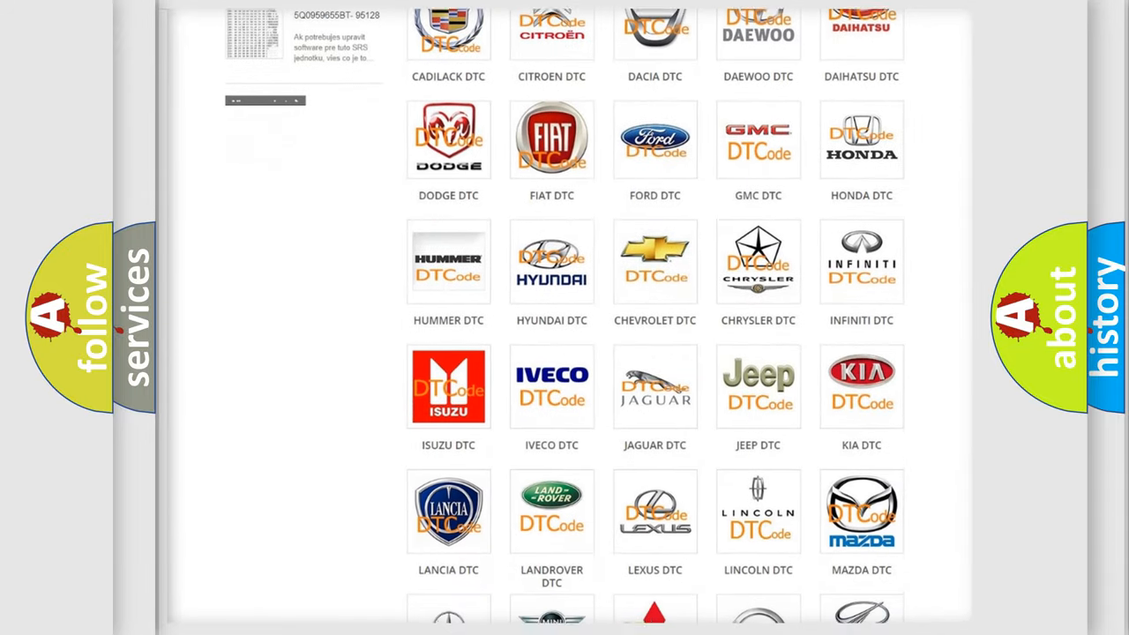
scroll("down", 3)
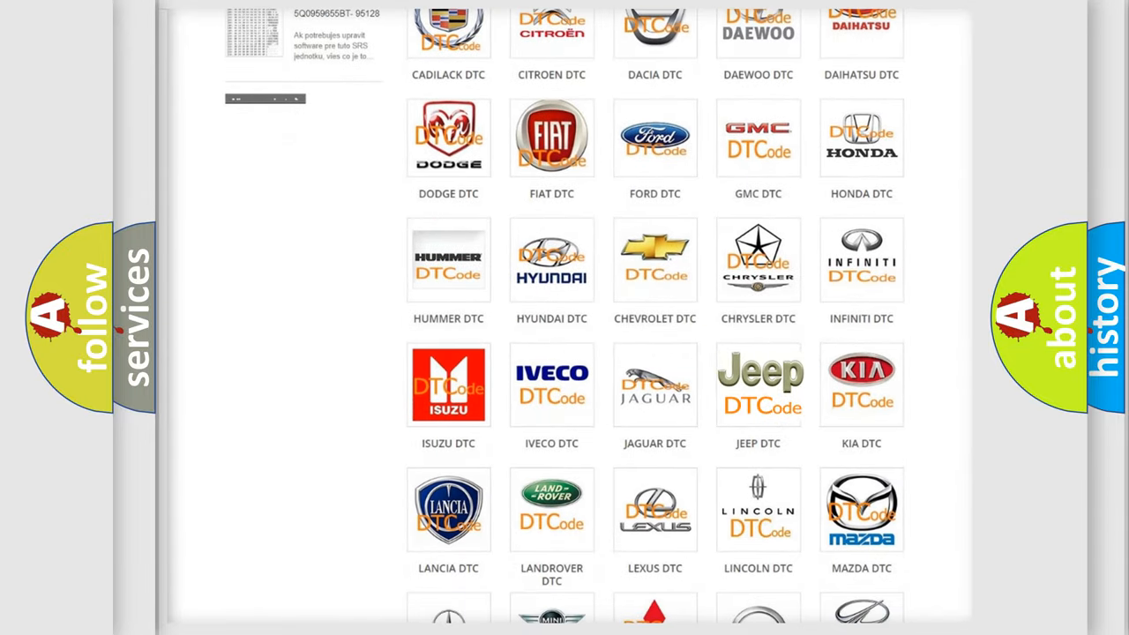
- Open Jeep DTC and scroll its code list to reach B2874:11
left_click(758, 384)
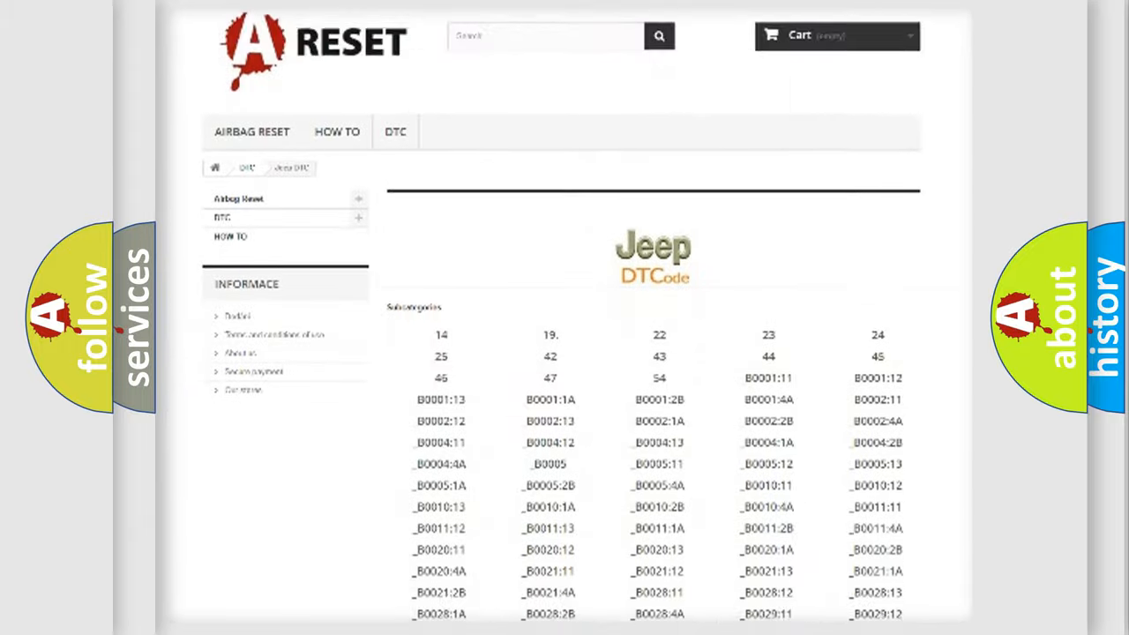
scroll("down", 3)
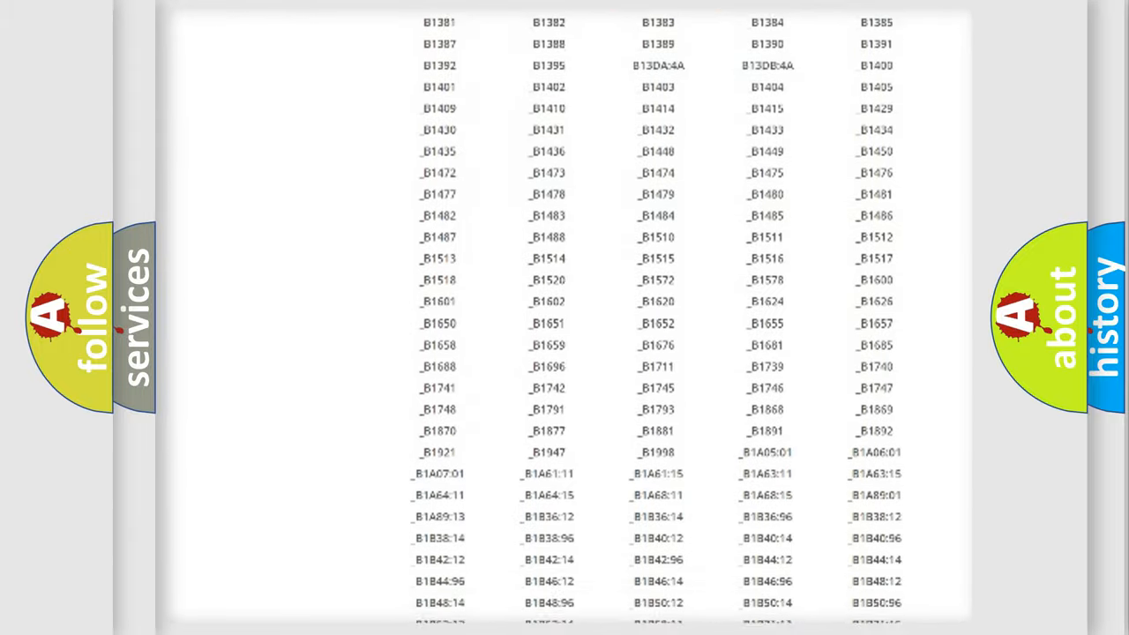
scroll("up", 3)
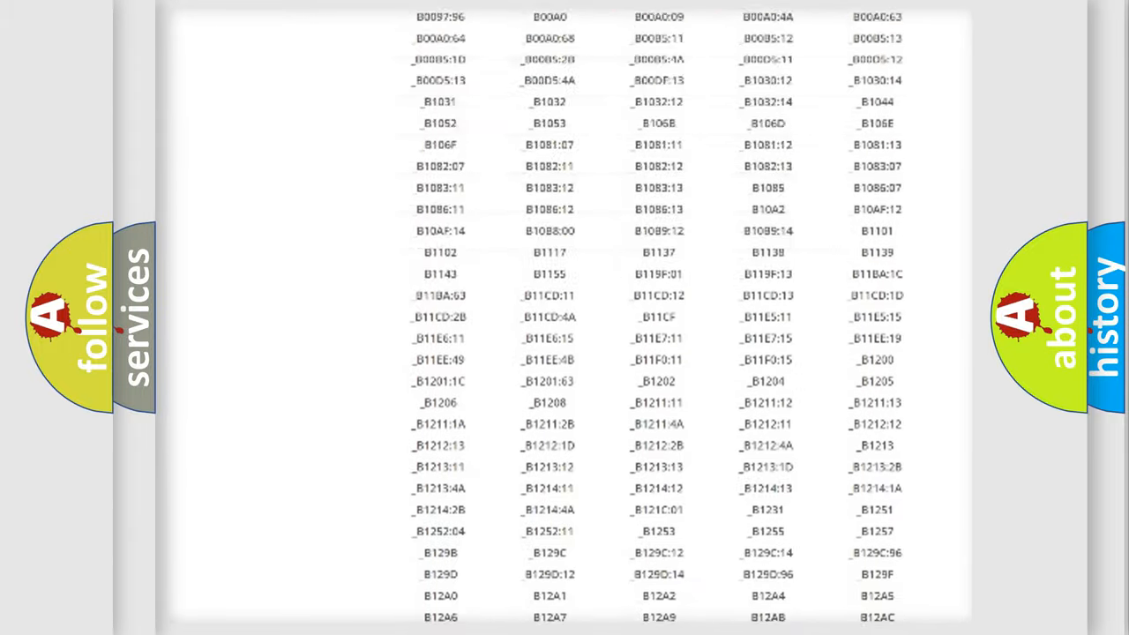
scroll("up", 3)
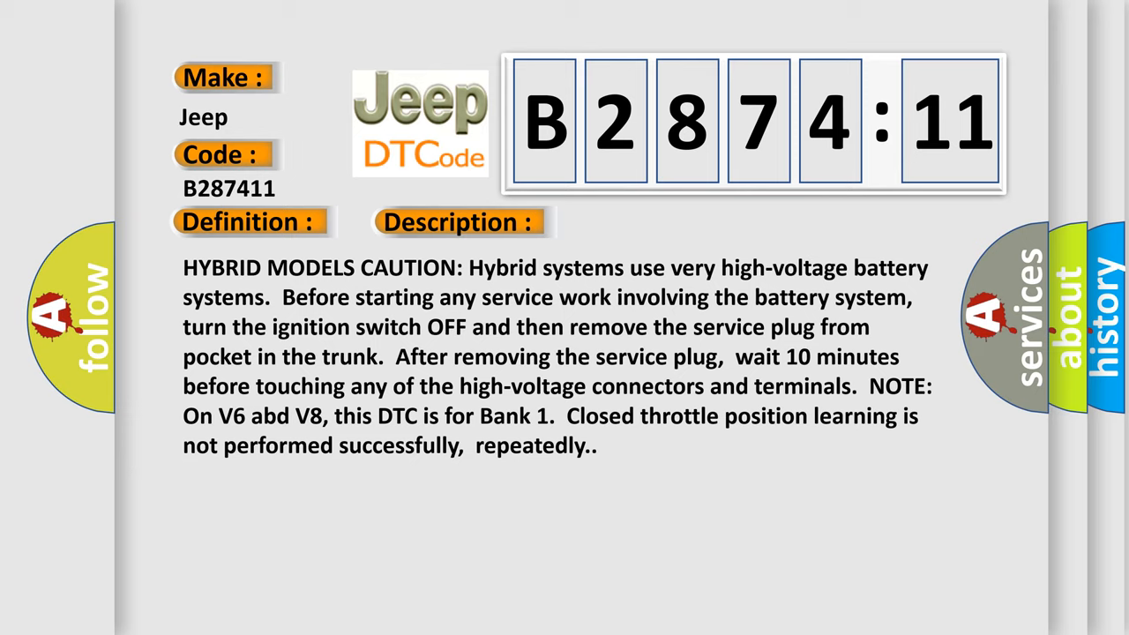
- Reveal the B2874:11 cause: throttle actuator circuit shorted to ground
left_click(648, 222)
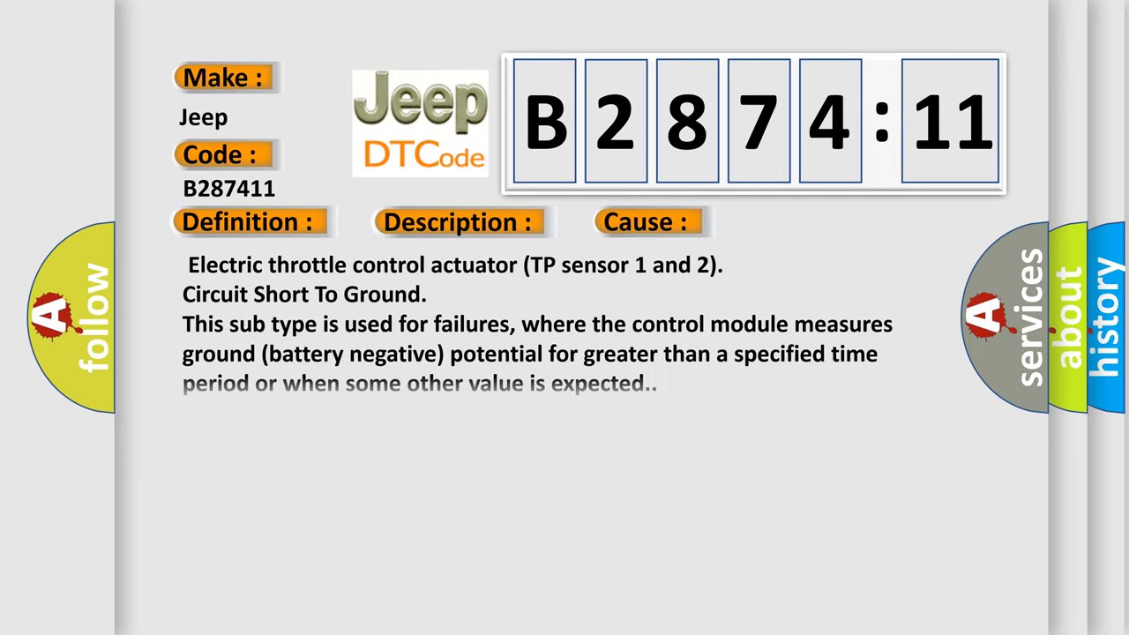